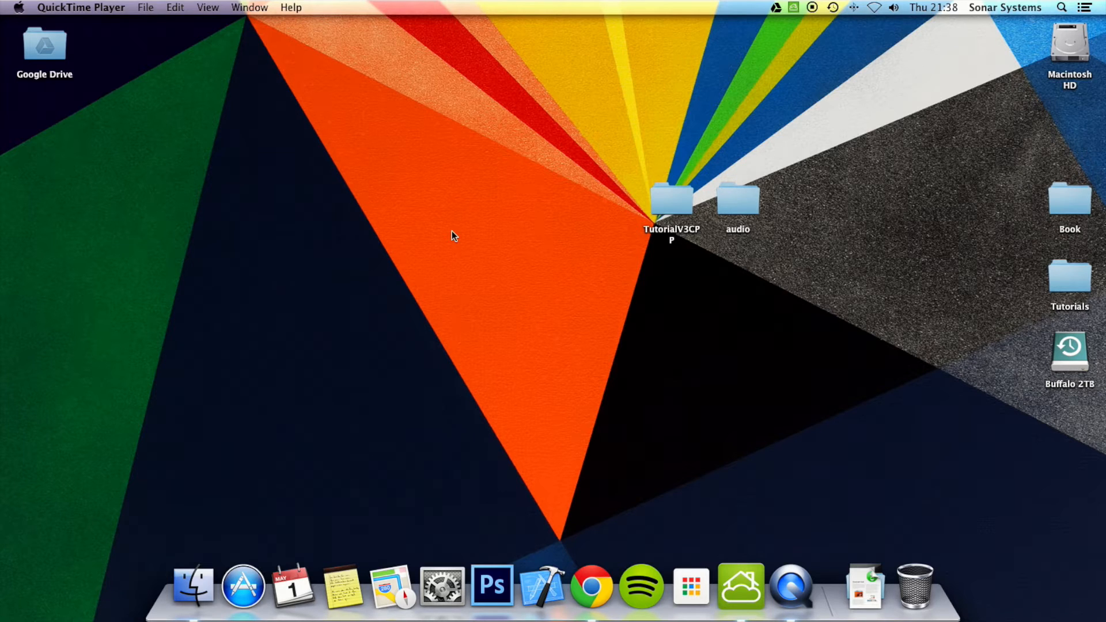
pyautogui.moveTo(695, 205)
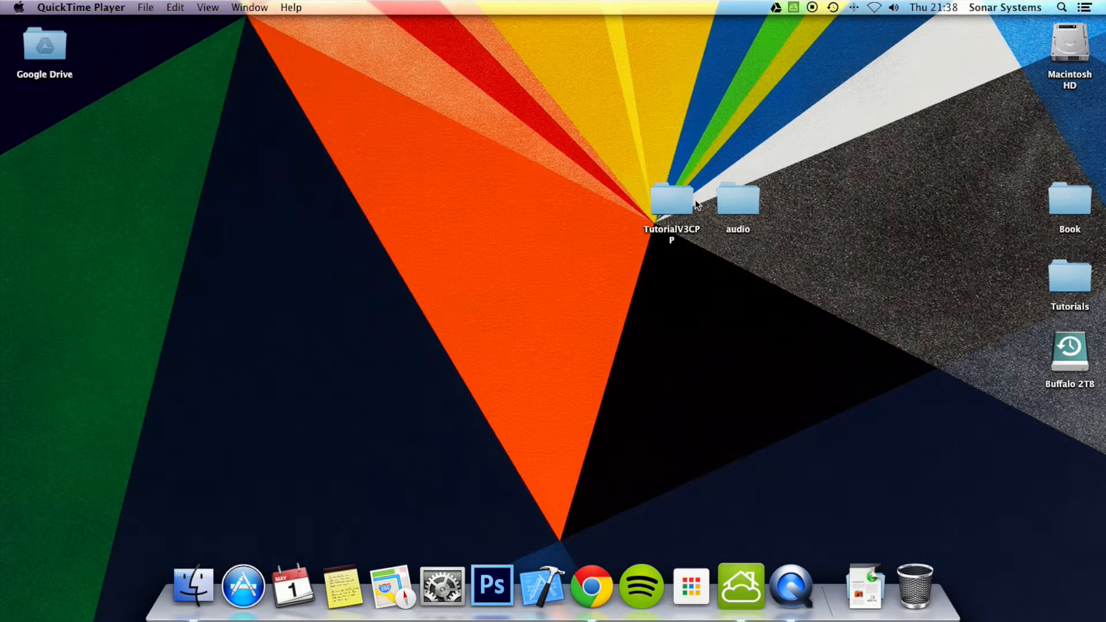
# Step: Open TutorialV3CPP.xcodeproj from the TutorialV3CPP/proj.ios_mac folder in Finder
pyautogui.doubleClick(670, 200)
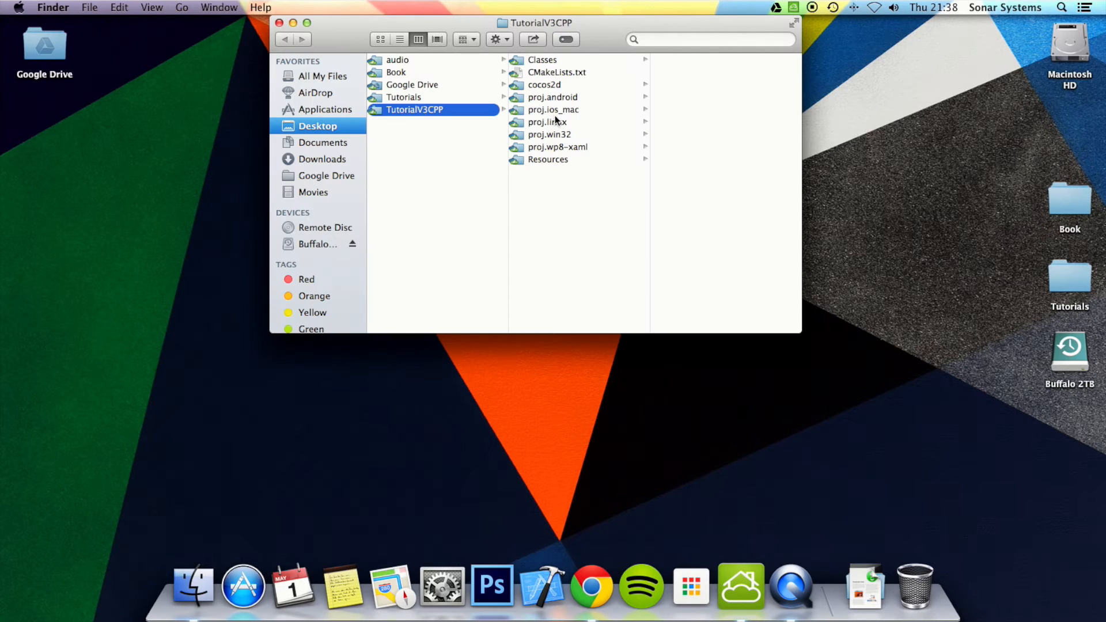
pyautogui.click(552, 109)
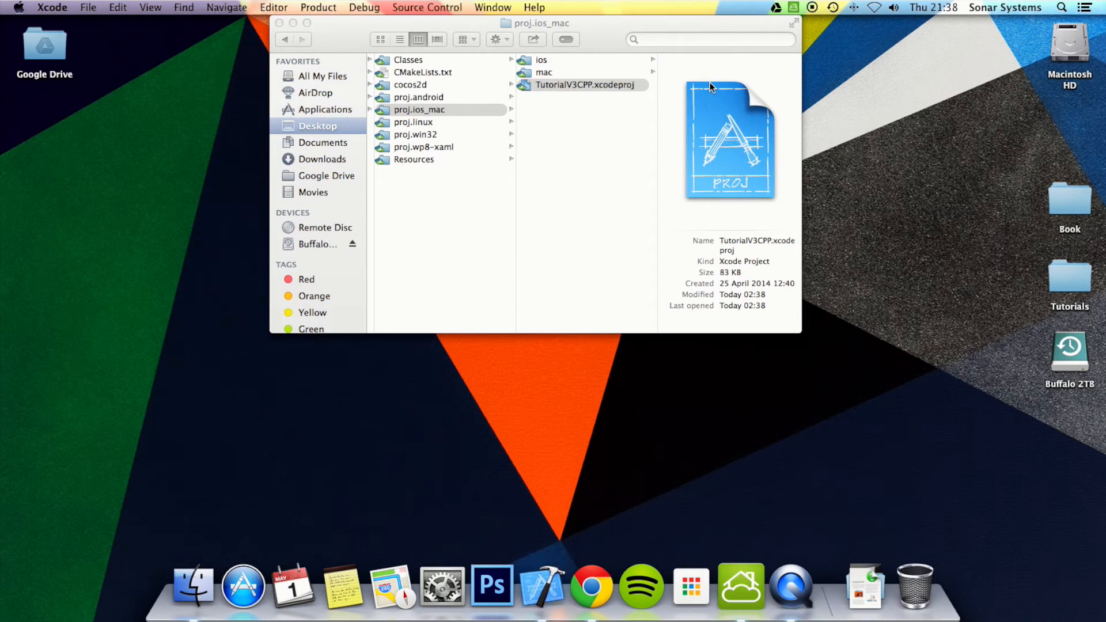
pyautogui.doubleClick(580, 84)
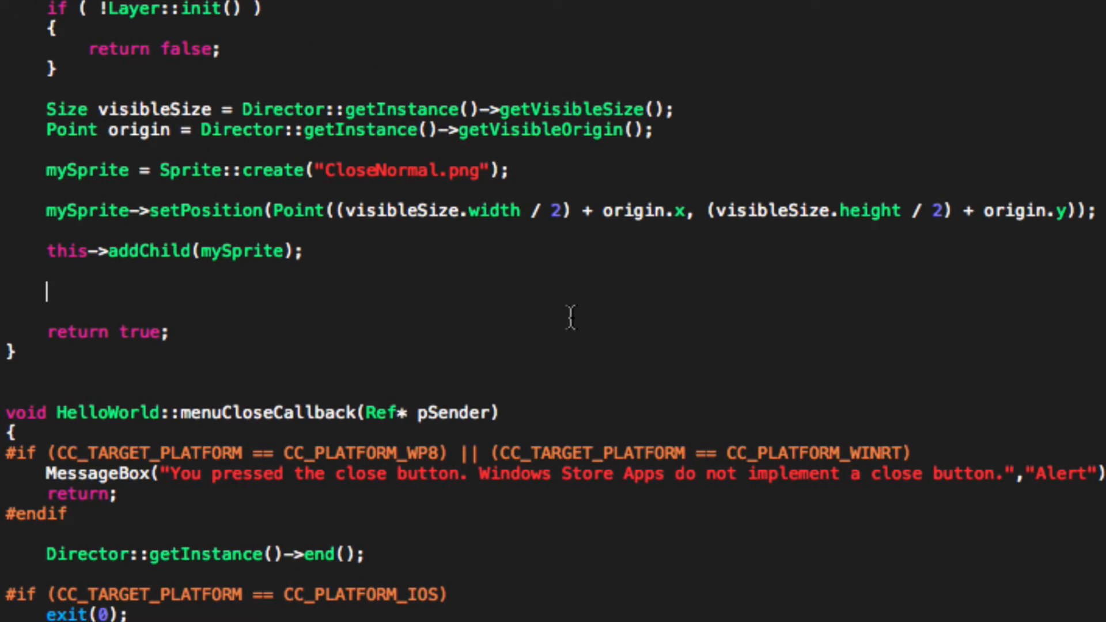
# Step: Below addChild(mySprite), type 'auto action =' and accept the RotateTo::create suggestion
pyautogui.write('auto')
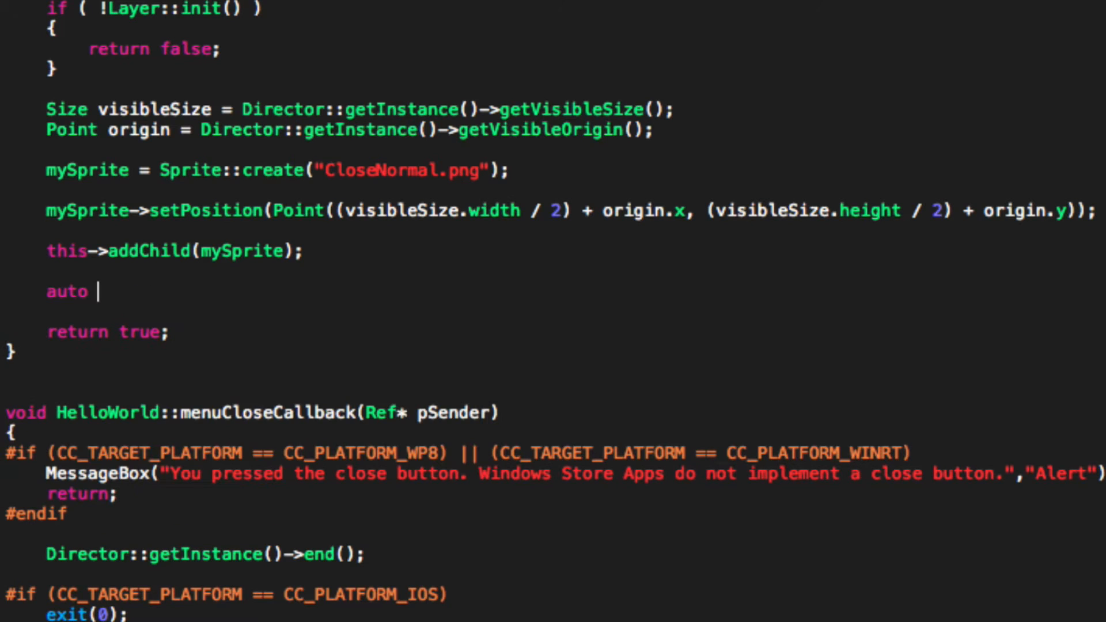
pyautogui.write('action =')
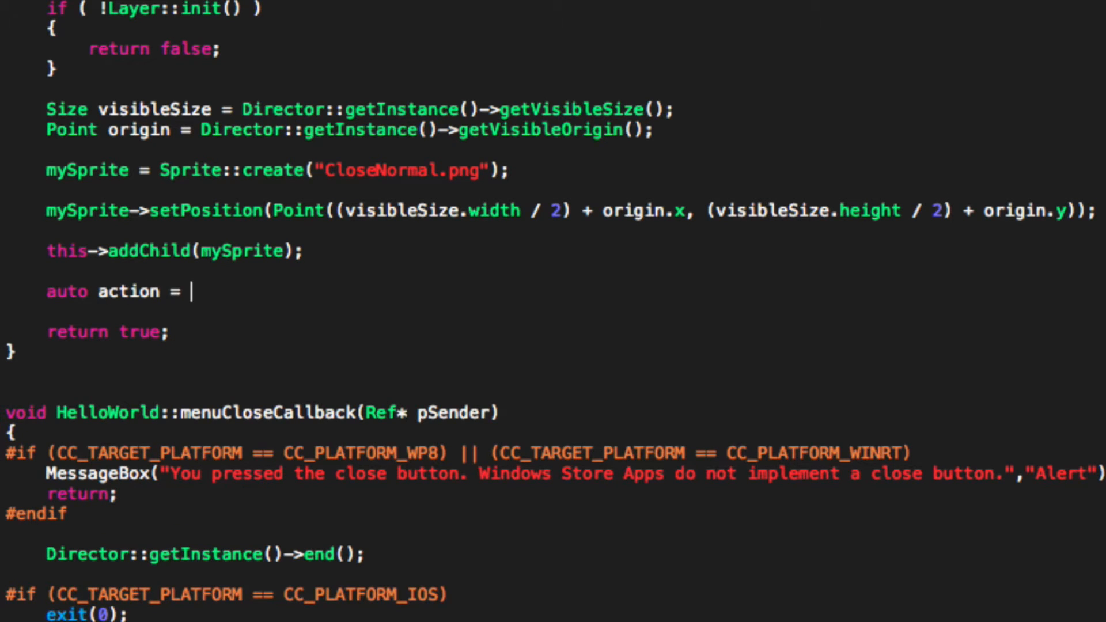
pyautogui.write('RotateBy')
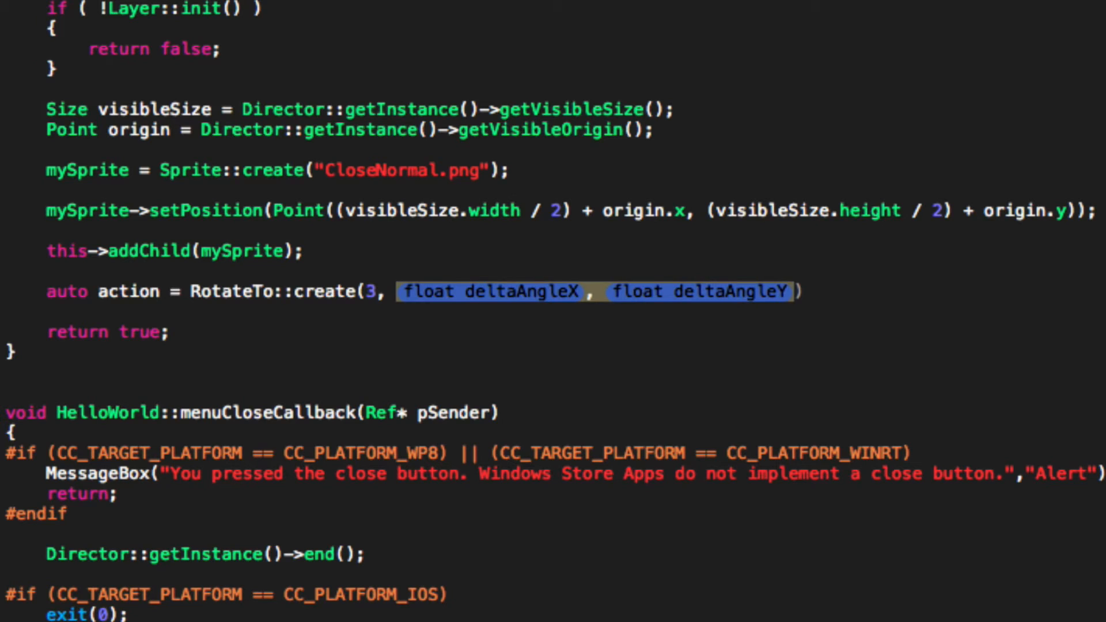
pyautogui.press('Delete')
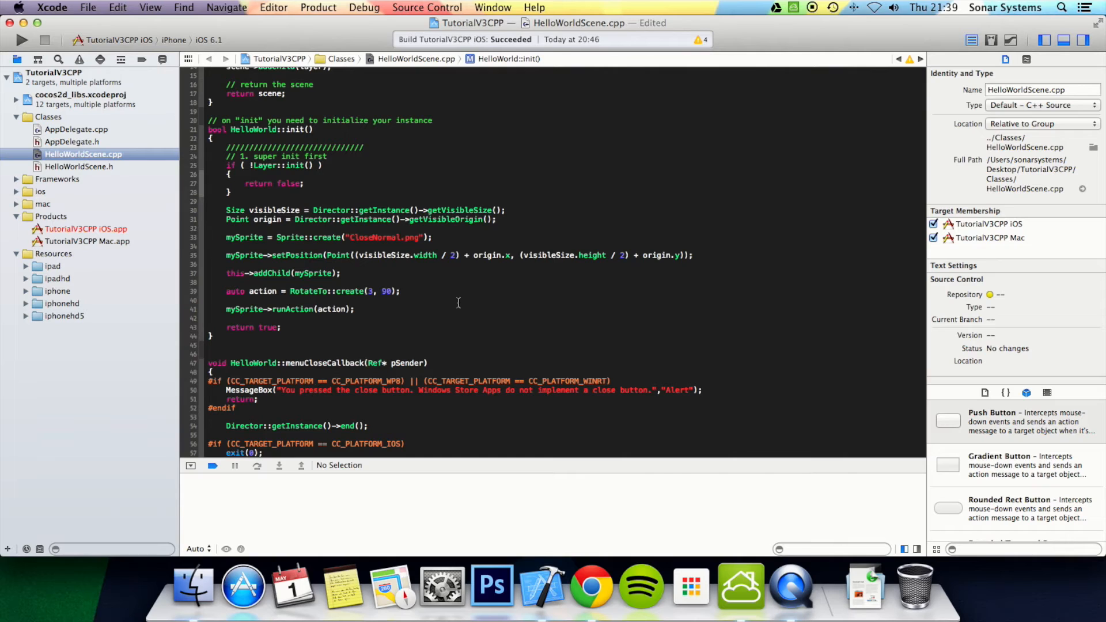
# Step: Finish RotateTo::create(3, 90) and add mySprite->runAction(action) in the editor
pyautogui.click(354, 308)
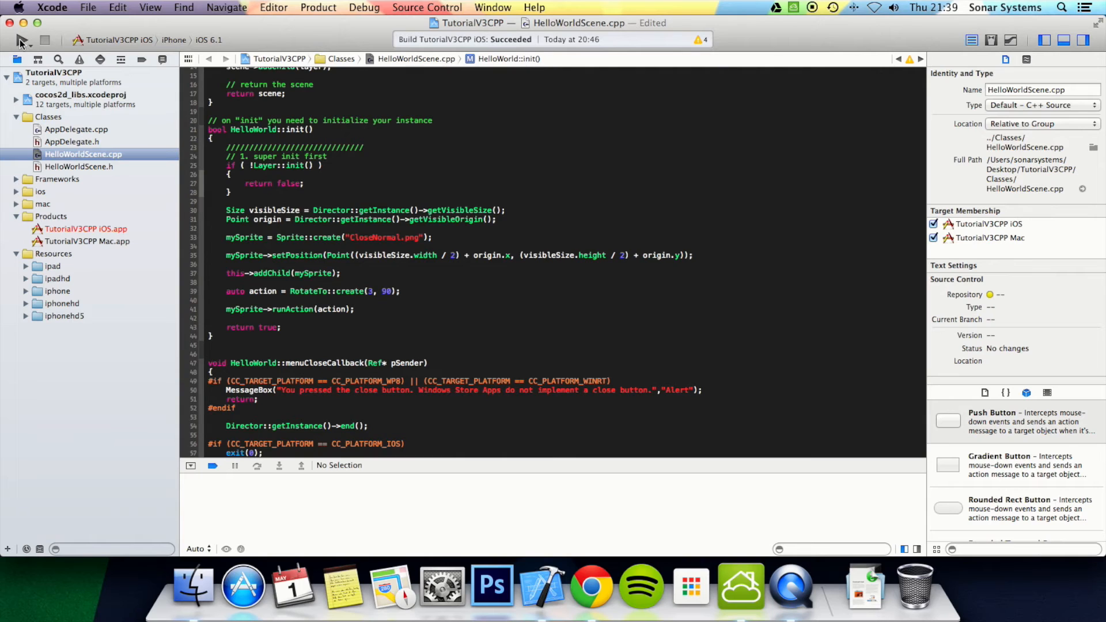
# Step: Build and run TutorialV3CPP iOS in the iPhone simulator
pyautogui.click(21, 40)
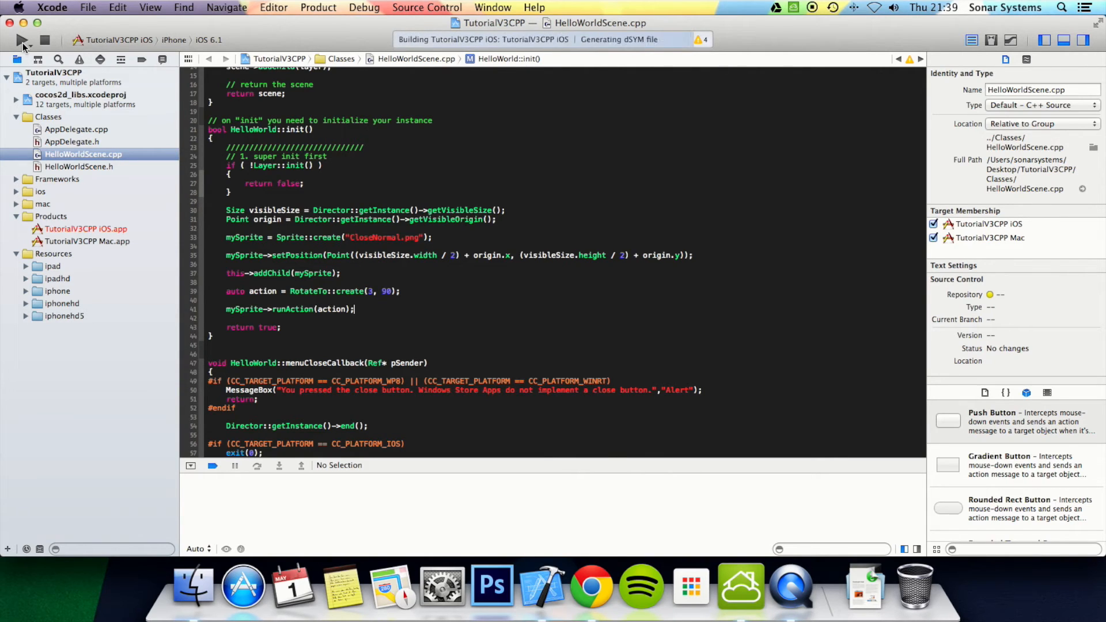
pyautogui.click(21, 40)
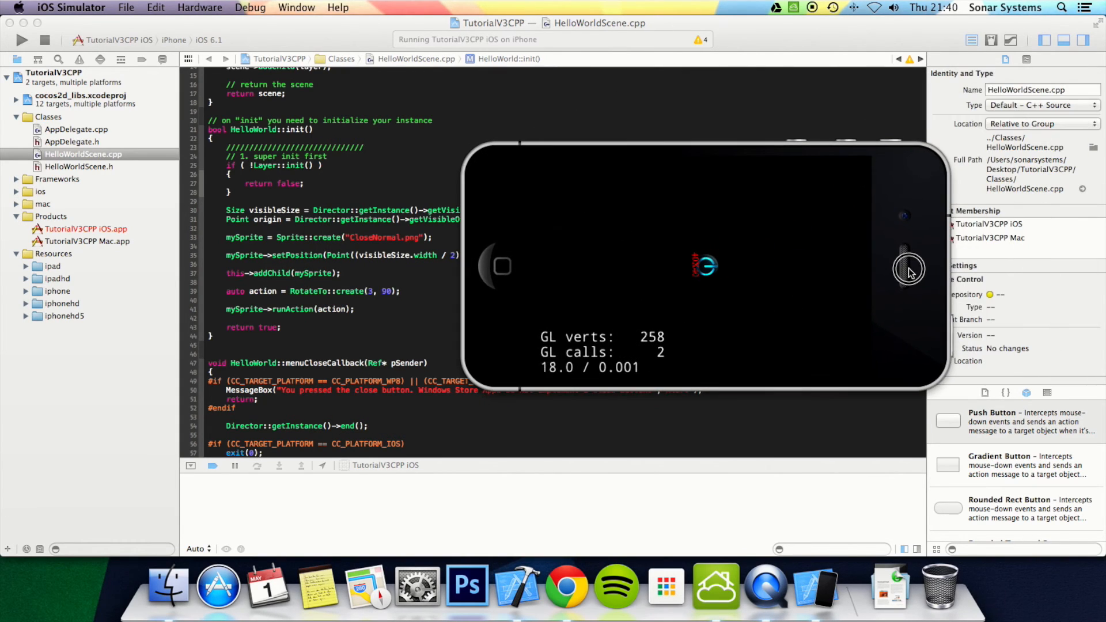
pyautogui.moveTo(753, 288)
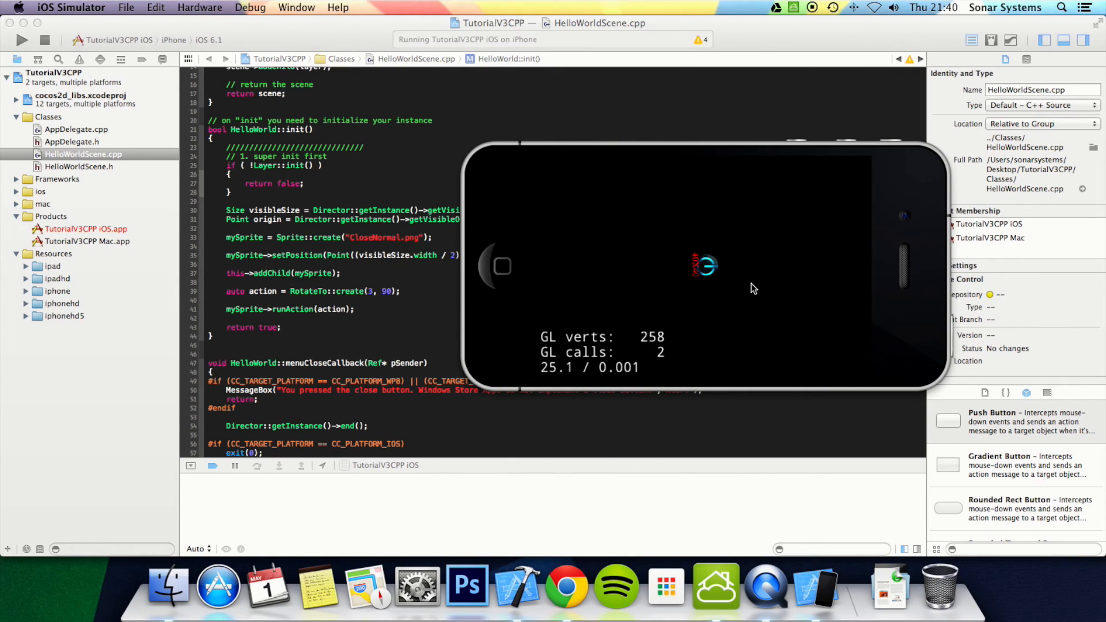